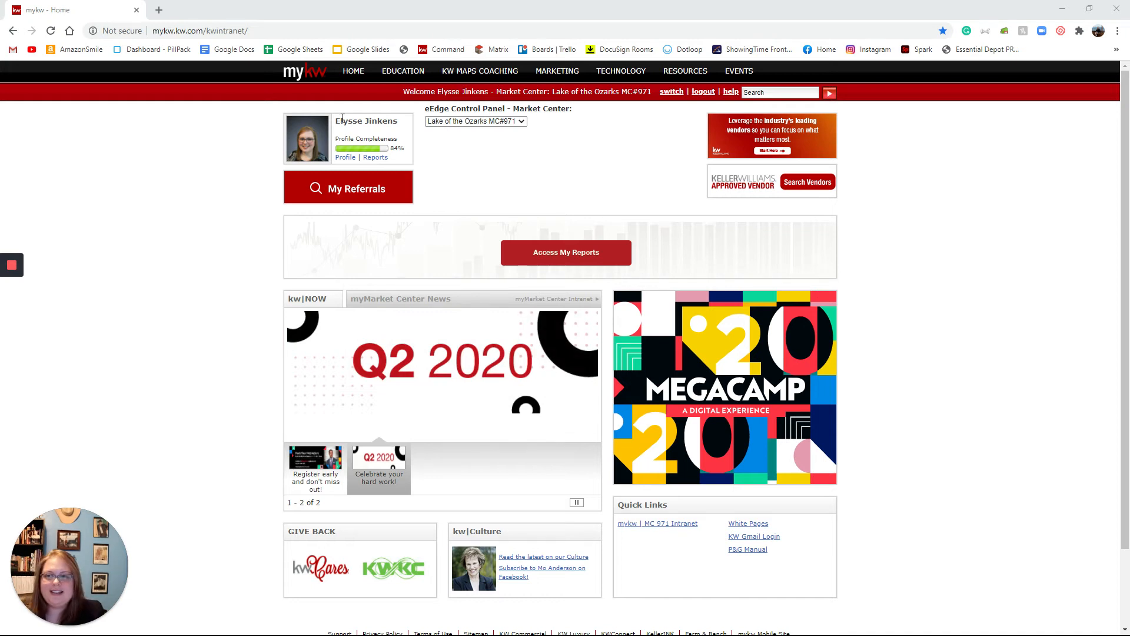
{"action": "mouse_move", "coordinate": [1029, 307]}
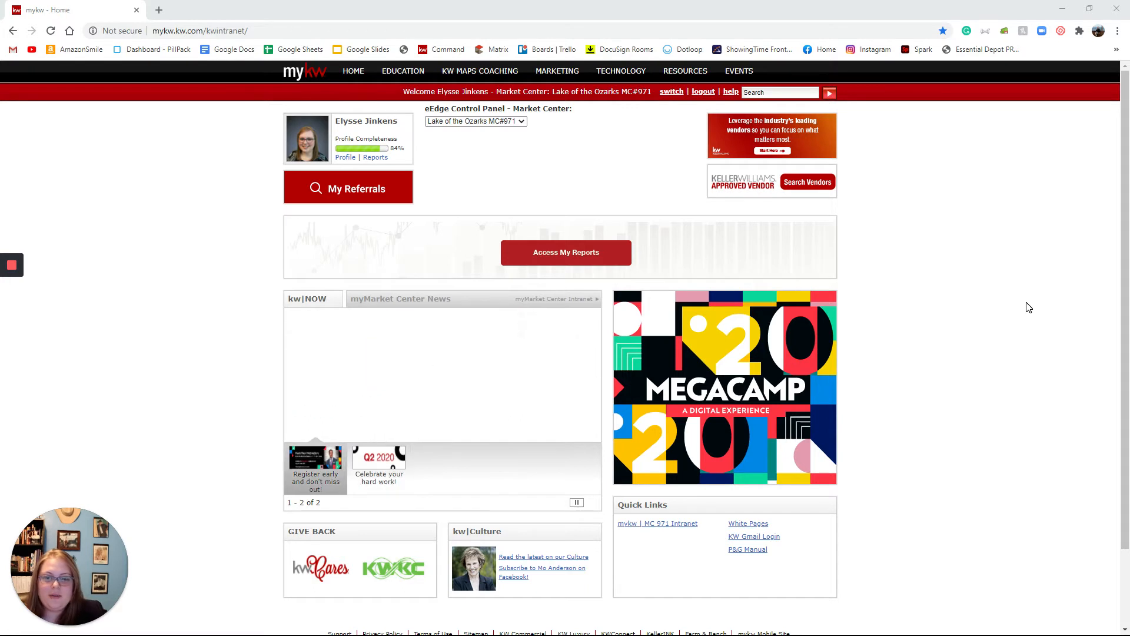
Open the 'mykw | MC 971 Intranet' Quick Link to reach the Lake of the Ozarks intranet
{"action": "scroll", "scroll_direction": "down", "scroll_amount": 3}
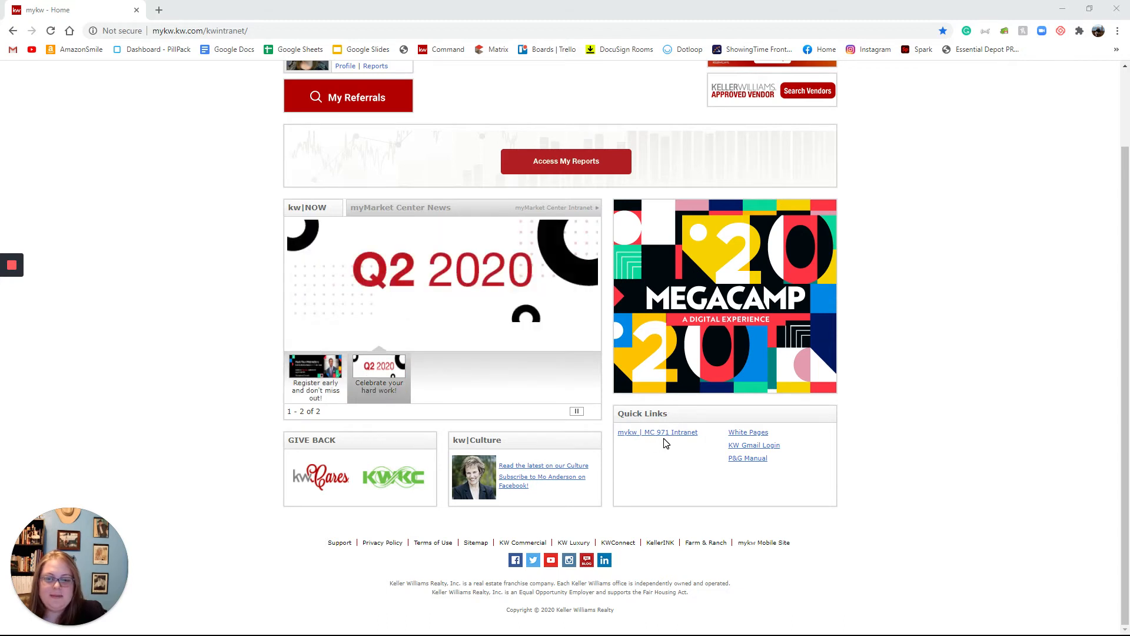
{"action": "mouse_move", "coordinate": [657, 432]}
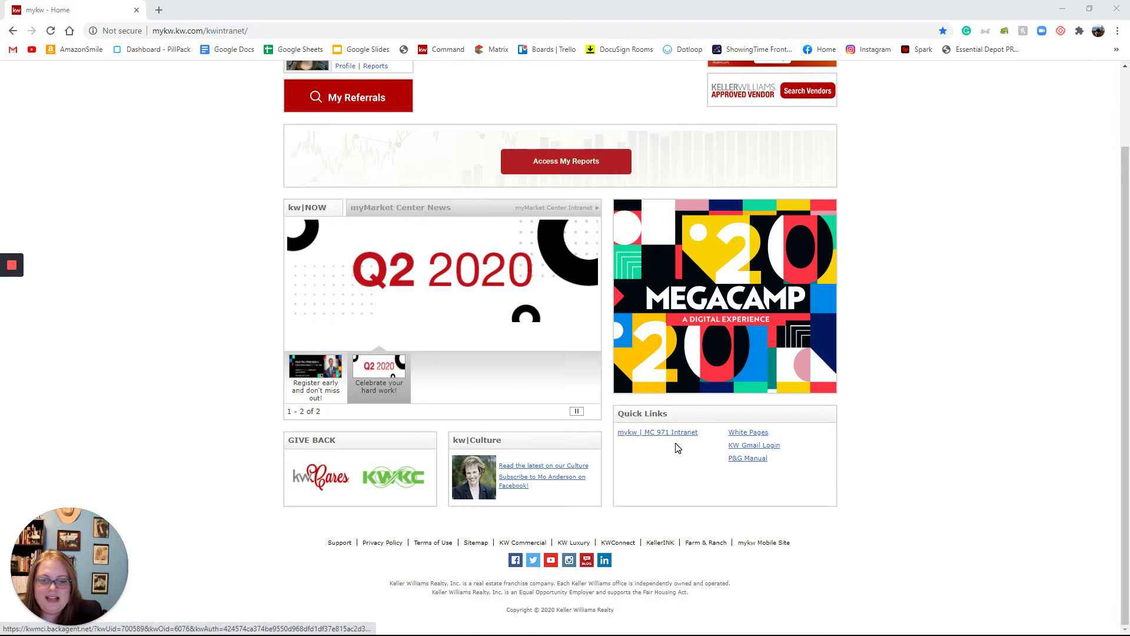
{"action": "mouse_move", "coordinate": [663, 441]}
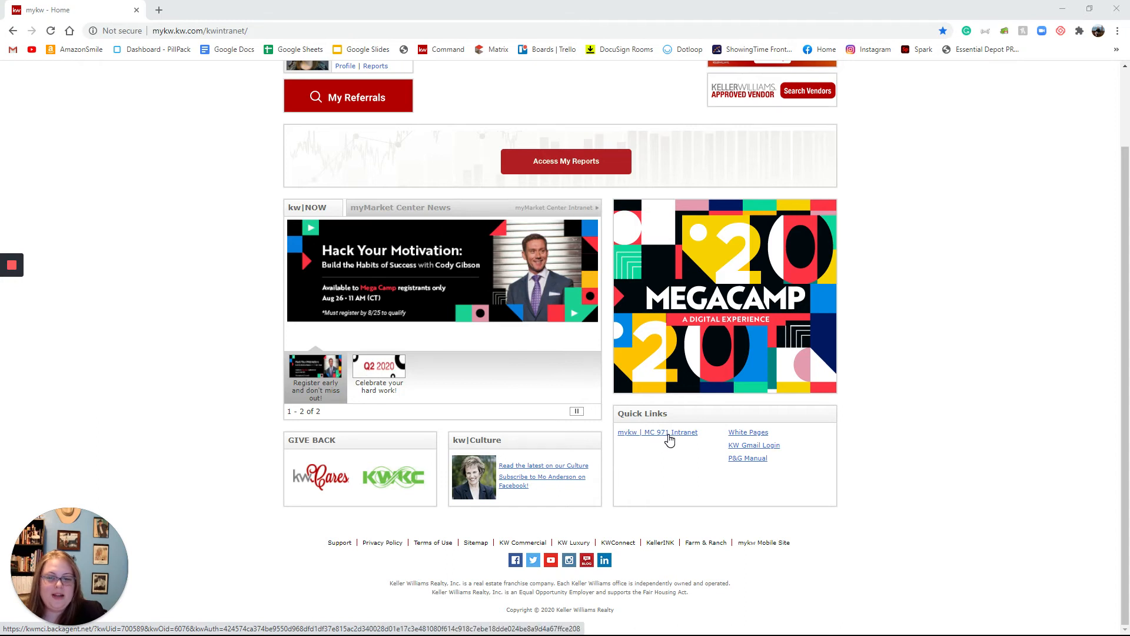
{"action": "mouse_move", "coordinate": [662, 436]}
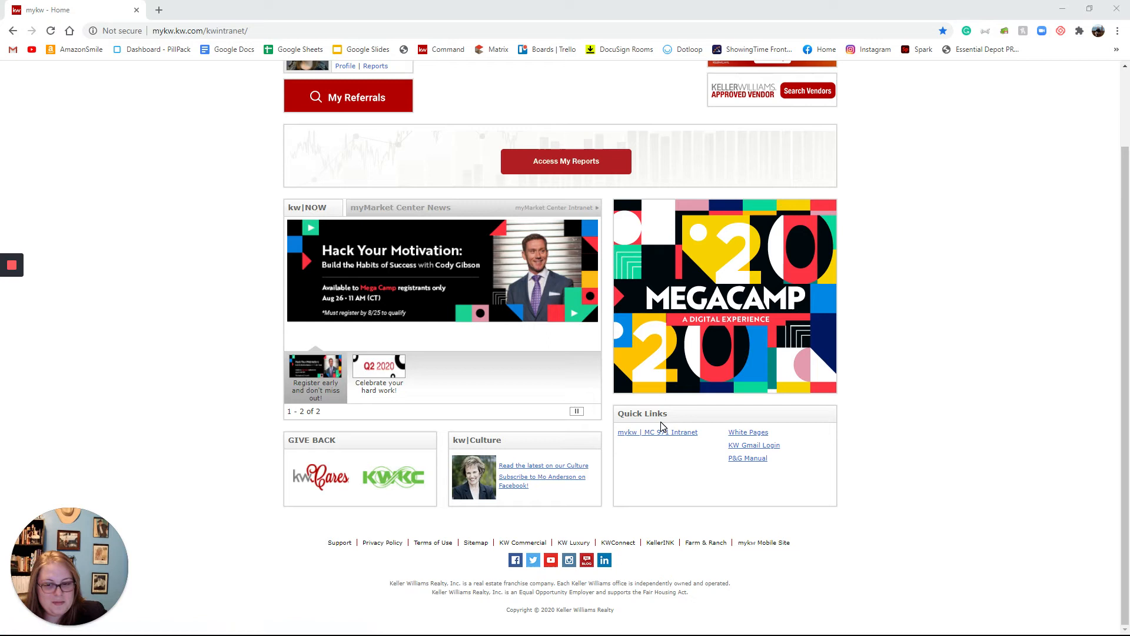
{"action": "left_click", "coordinate": [657, 431]}
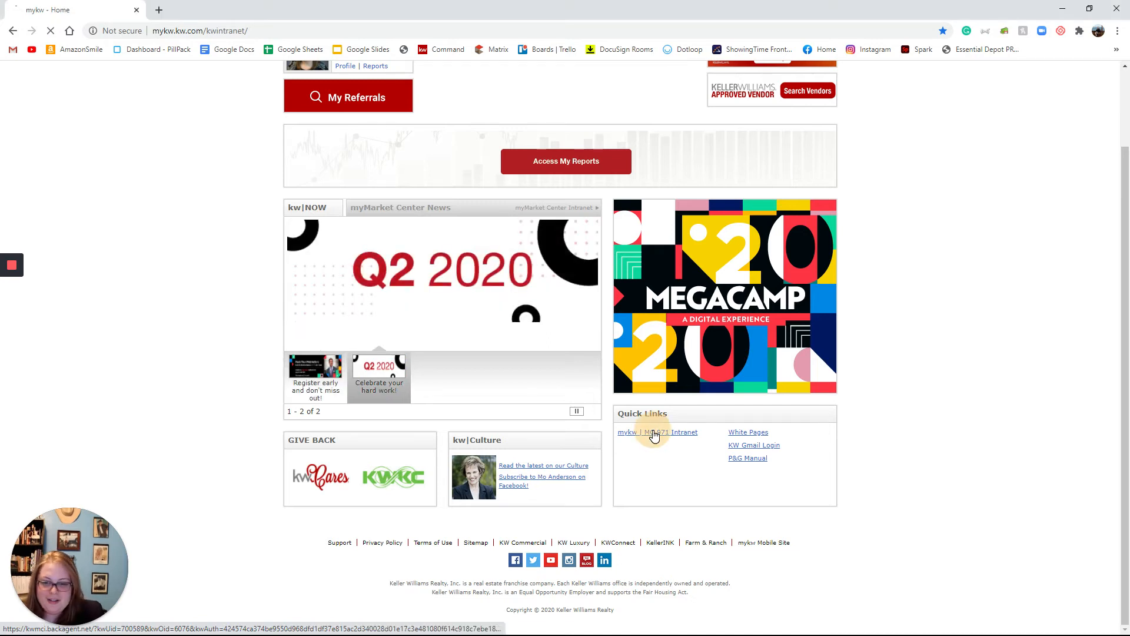
{"action": "left_click", "coordinate": [657, 432]}
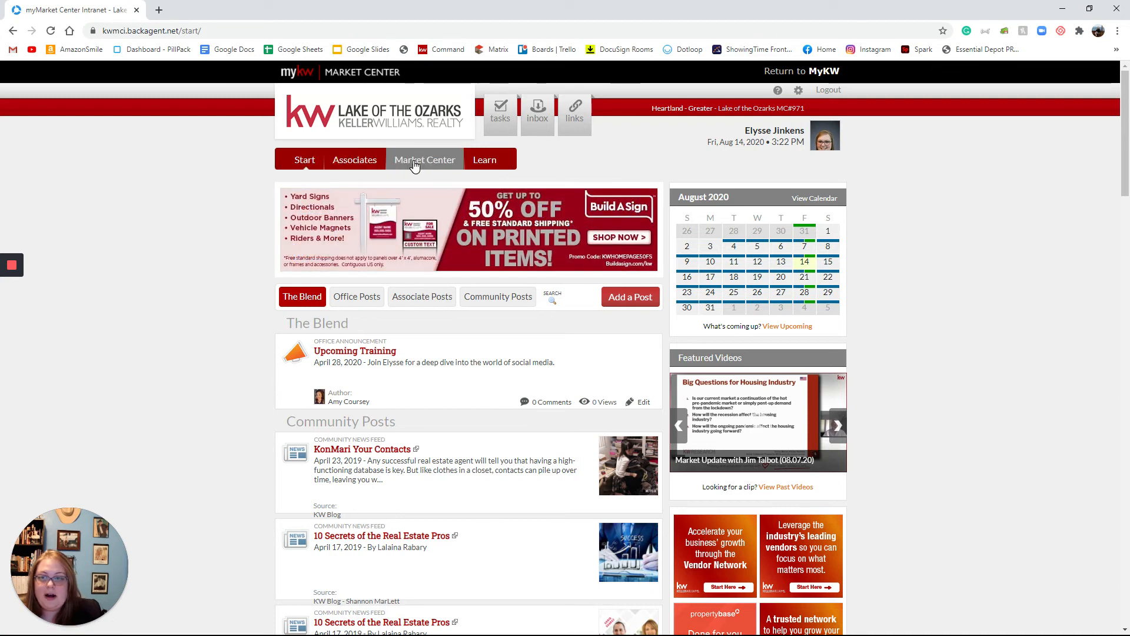
Go to Market Center > Resources to list the Floor Duty and Enclaves Model calendars
{"action": "left_click", "coordinate": [424, 160]}
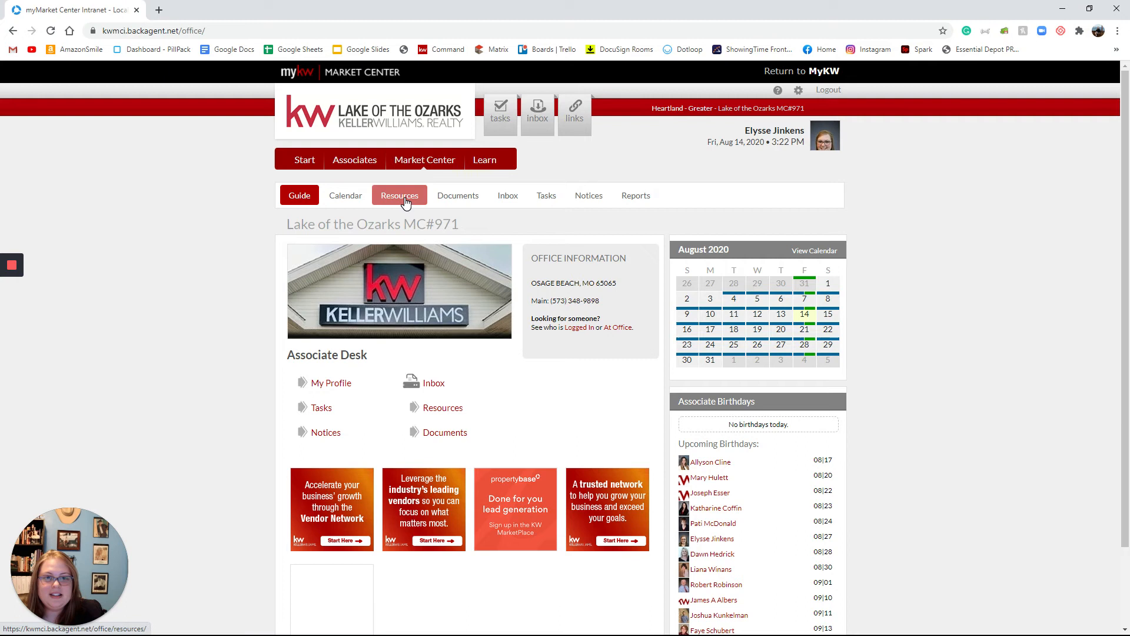
{"action": "left_click", "coordinate": [399, 196]}
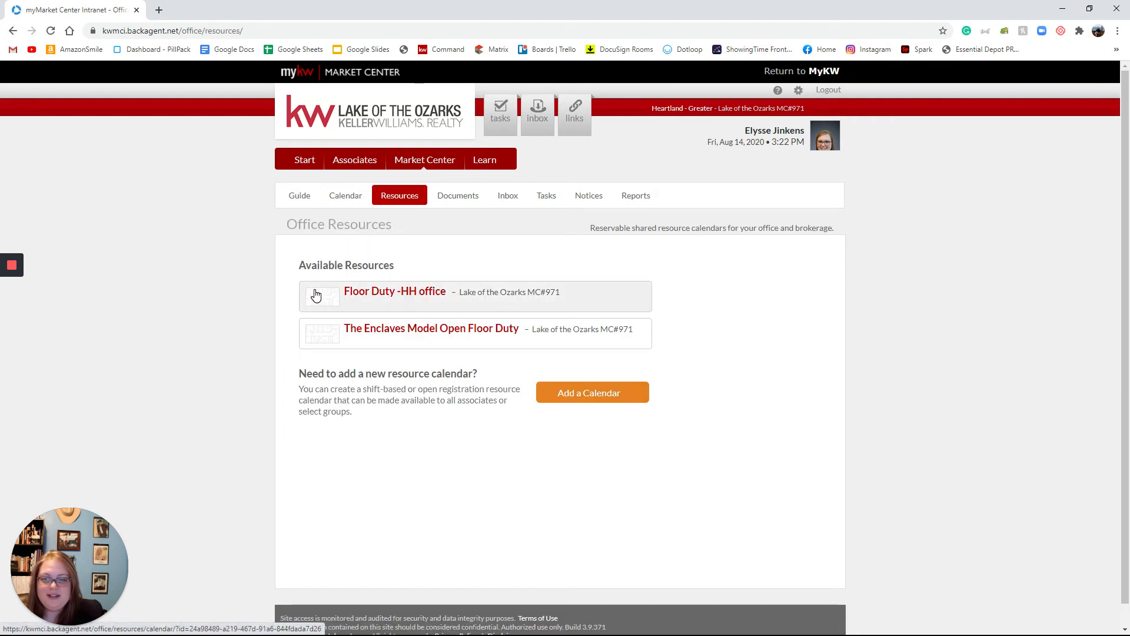
{"action": "mouse_move", "coordinate": [612, 296]}
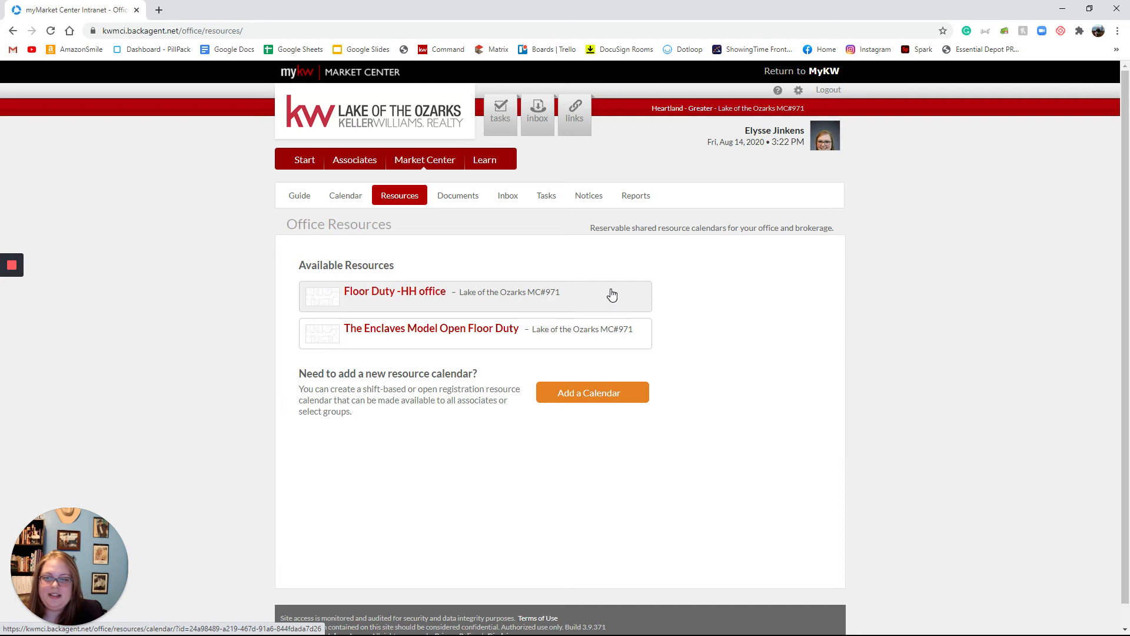
{"action": "mouse_move", "coordinate": [424, 305]}
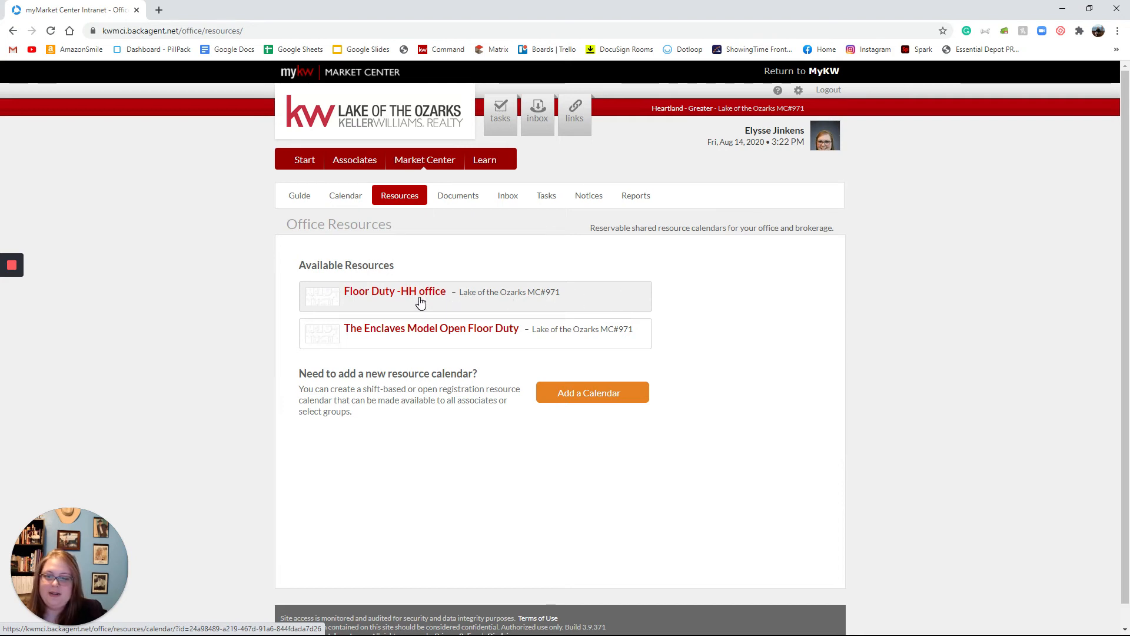
Open the 'Floor Duty -HH office' calendar and scroll through the Aug 16–22 shifts
{"action": "left_click", "coordinate": [394, 290]}
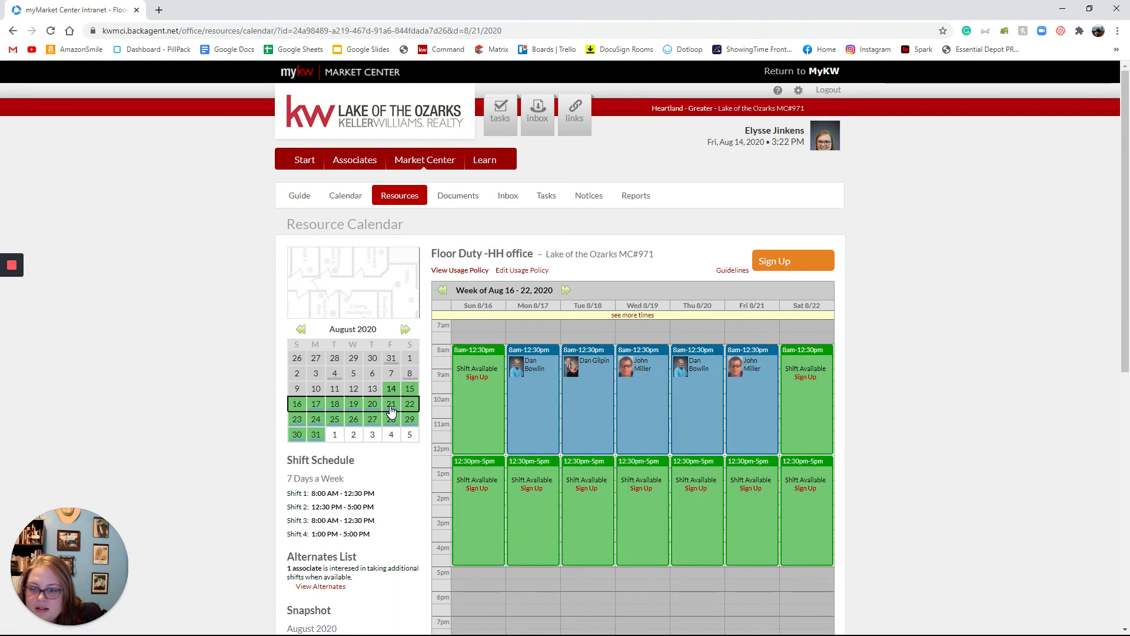
{"action": "mouse_move", "coordinate": [993, 475]}
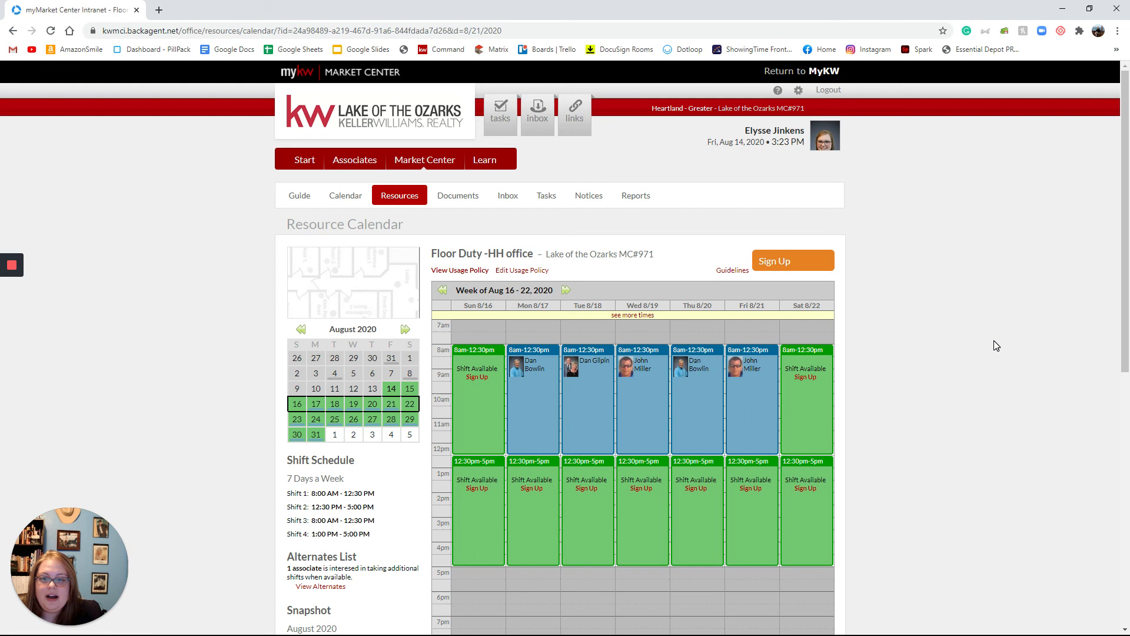
{"action": "scroll", "scroll_direction": "down", "scroll_amount": 3}
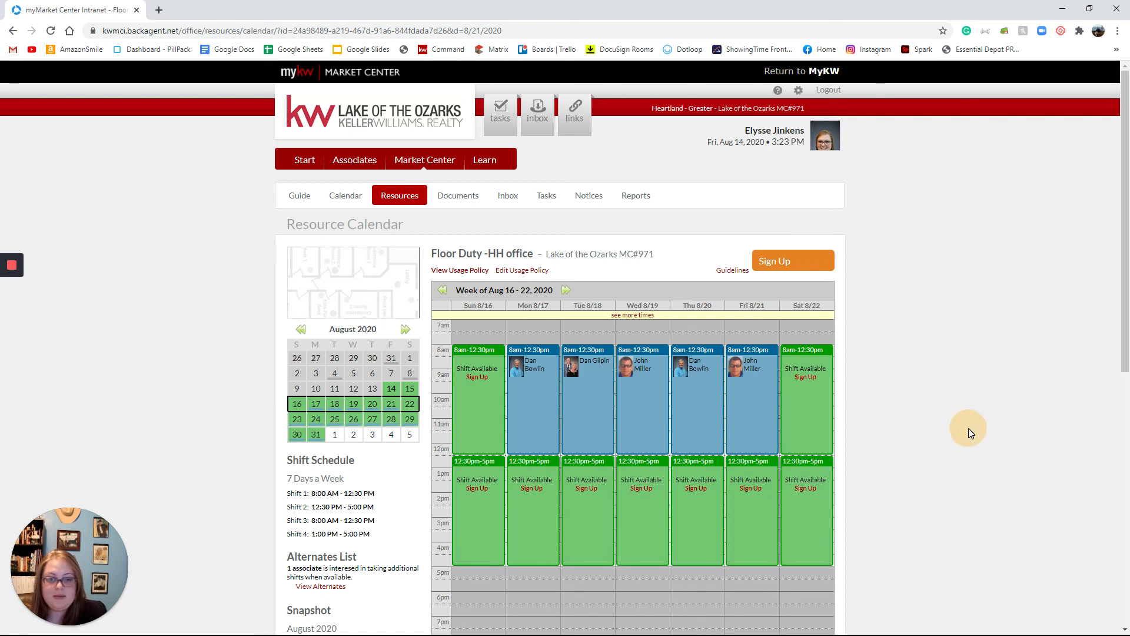
{"action": "mouse_move", "coordinate": [971, 431]}
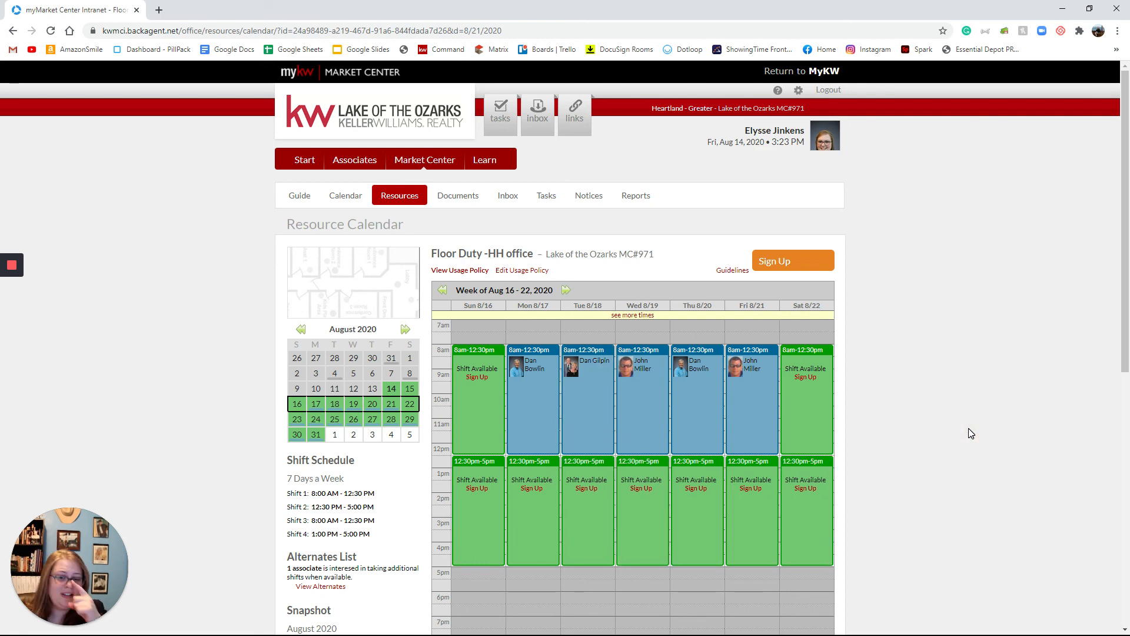